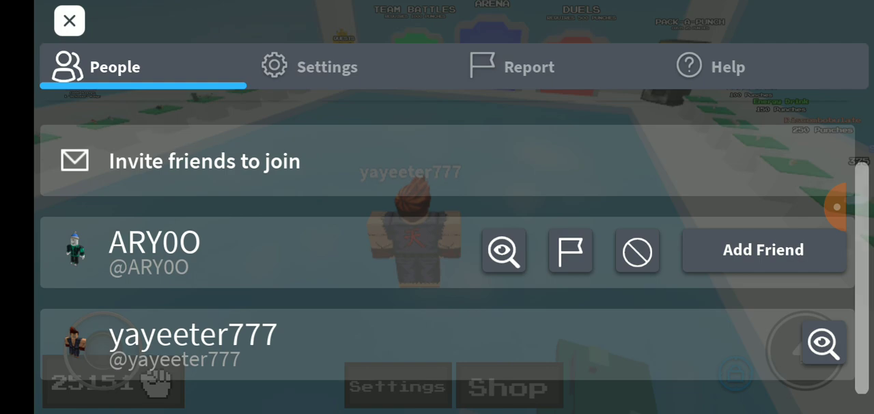
# Step: Close the People list and return to the grassy map beside the brick structure
pyautogui.click(69, 20)
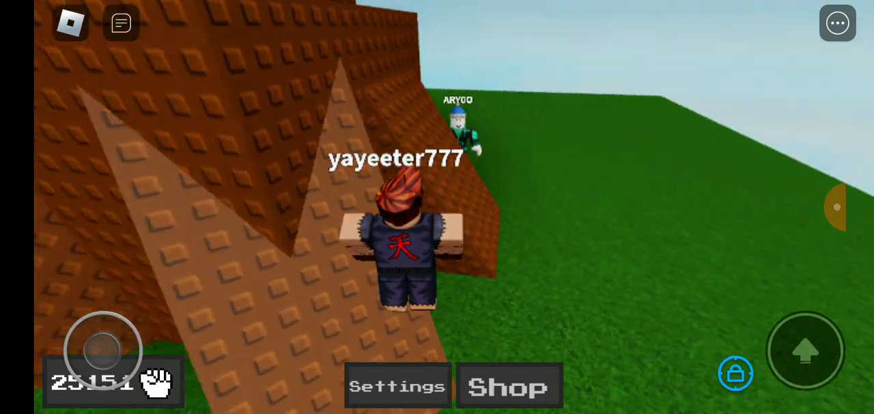
# Step: Bring up the settings panel with mute music, night mode and low graphics options
pyautogui.click(397, 385)
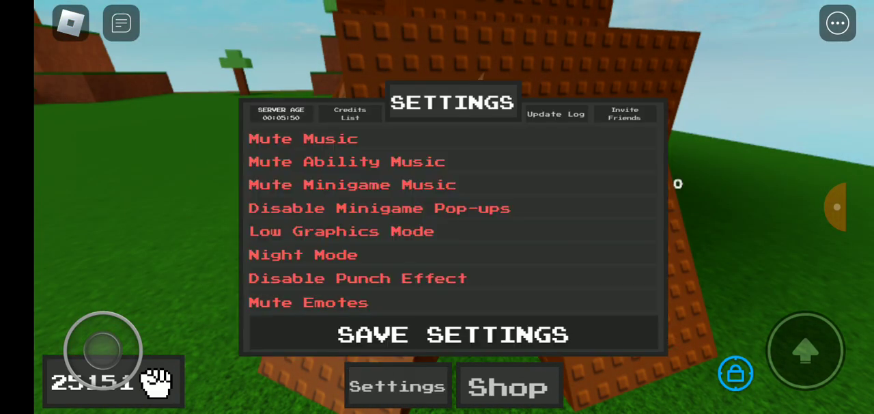
pyautogui.click(303, 139)
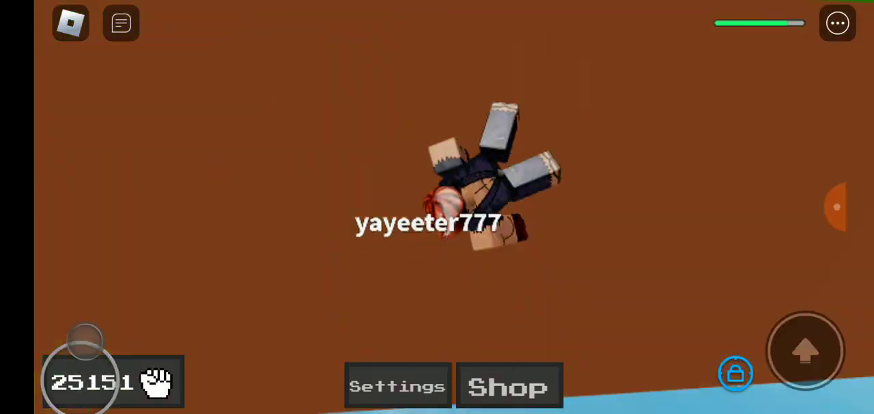
pyautogui.click(121, 22)
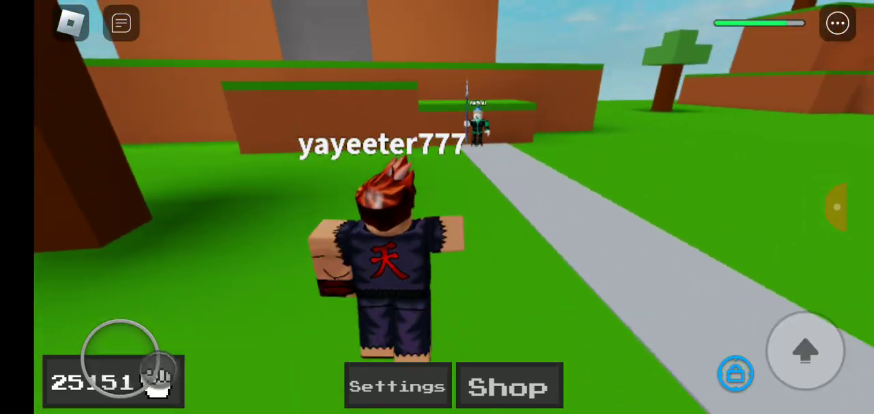
pyautogui.click(804, 351)
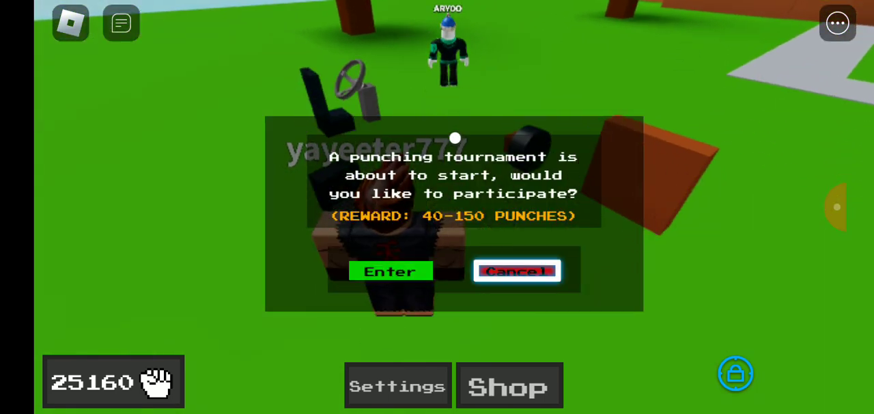
pyautogui.click(517, 270)
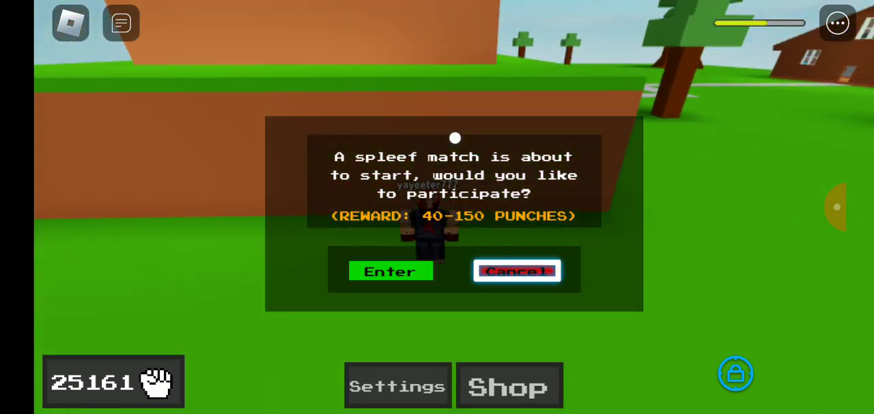
# Step: Cancel the spleef match invitation to stay on the grassy field
pyautogui.click(517, 271)
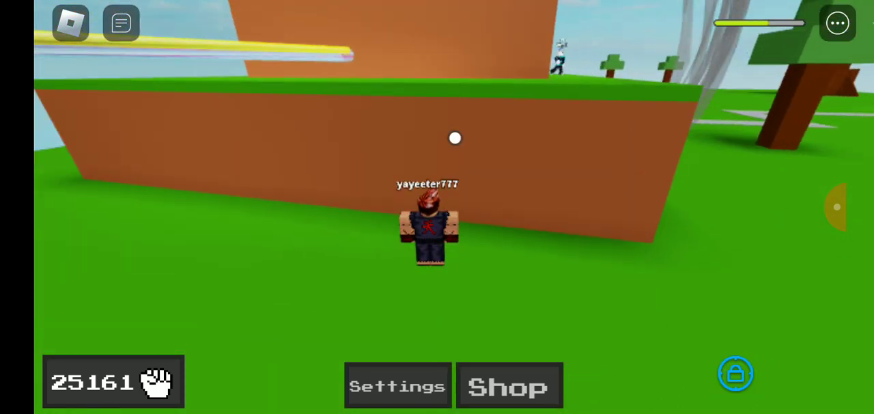